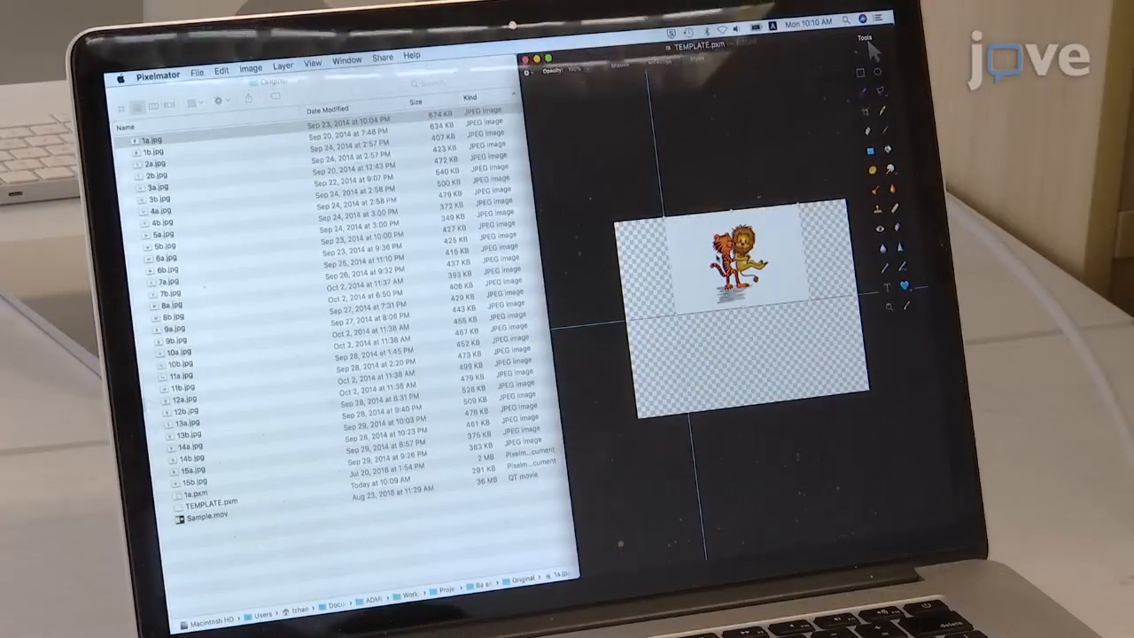
# Drop 1b.jpg into the template's empty lower half and enter width 1024 in Image Size.
pyautogui.click(160, 152)
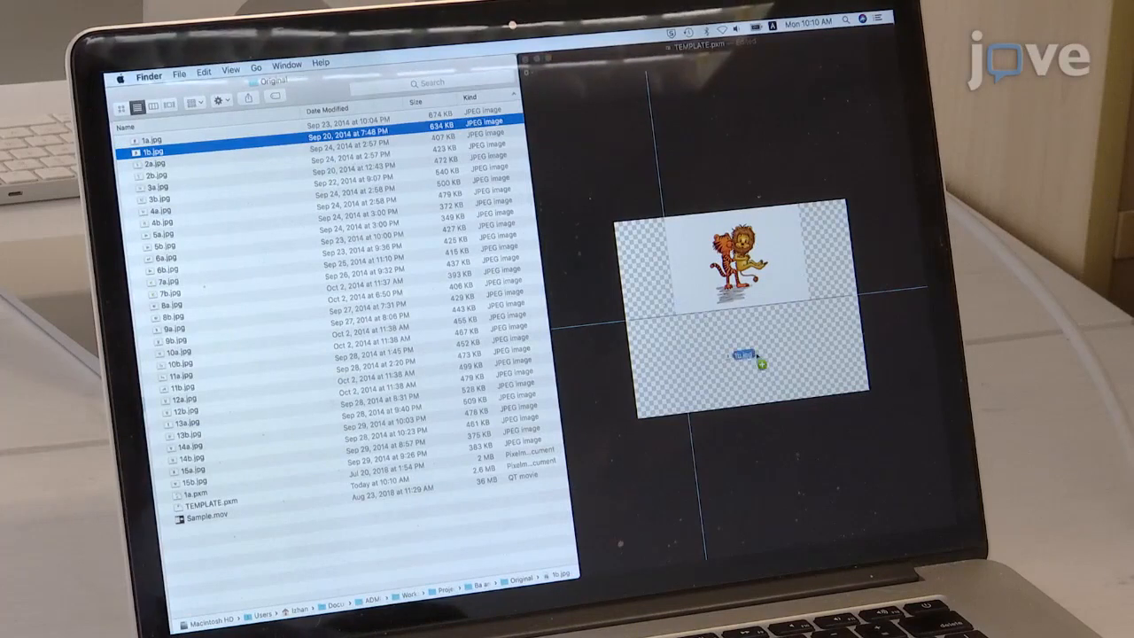
pyautogui.moveTo(749, 354); pyautogui.dragTo(740, 363)
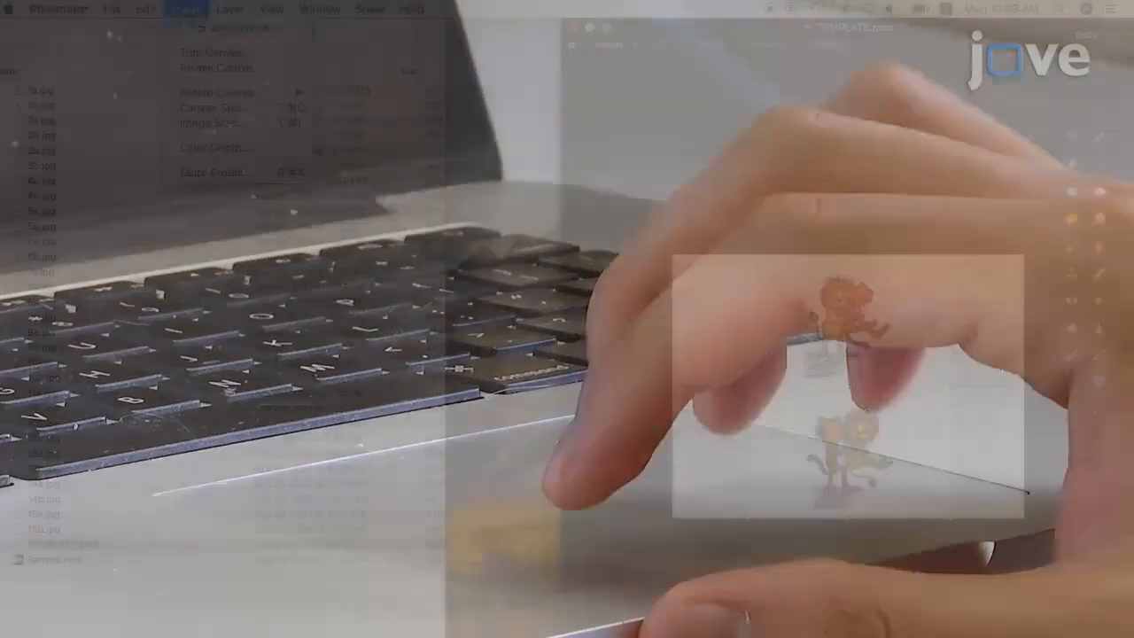
pyautogui.click(213, 119)
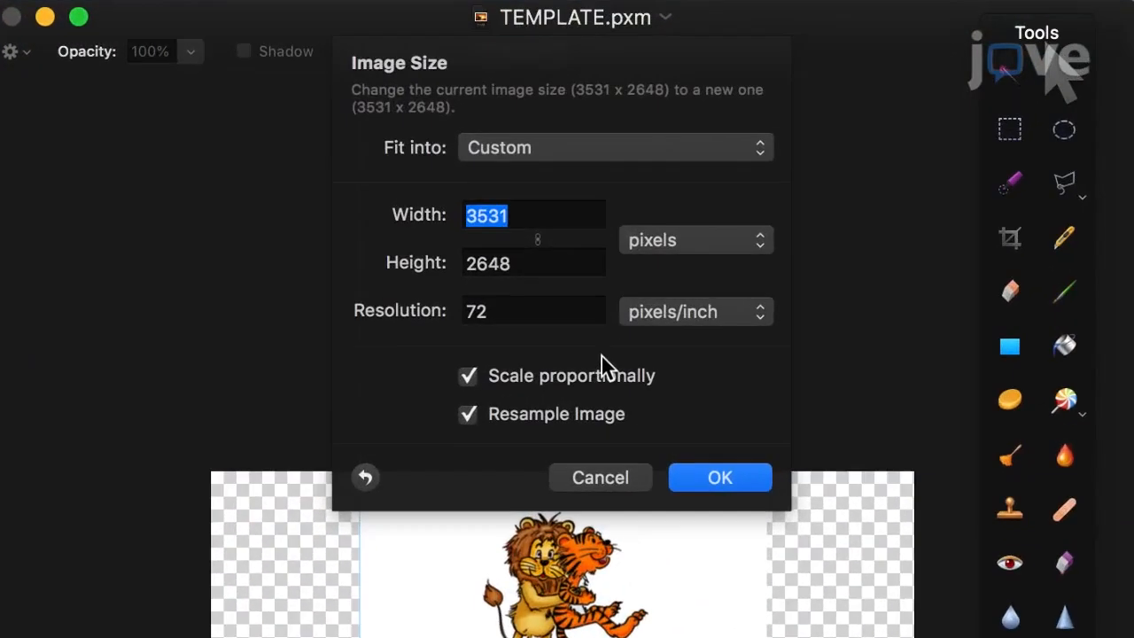
pyautogui.write('1024')
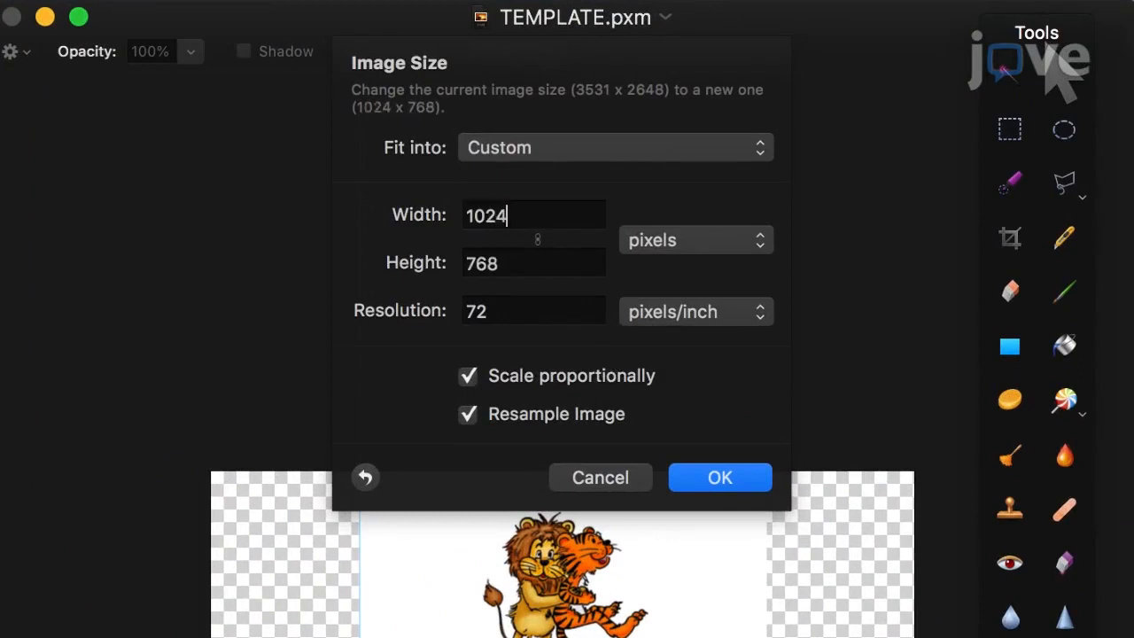